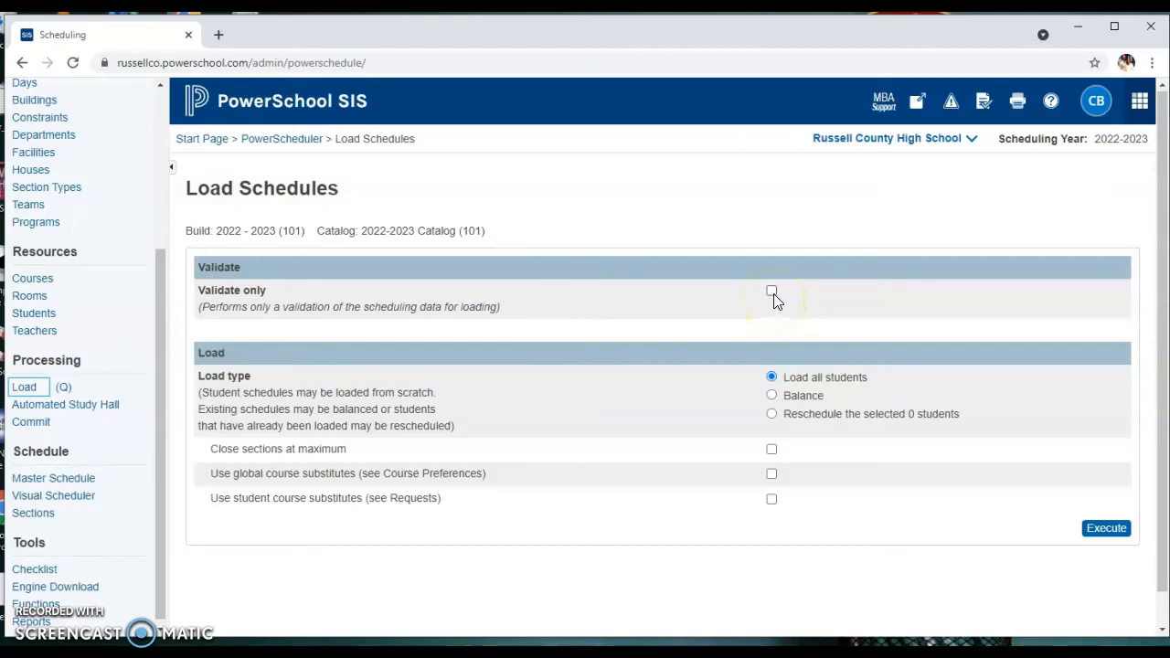
Step: Turn on Validate only so the run checks scheduling data without loading, keeping all students selected
click(771, 291)
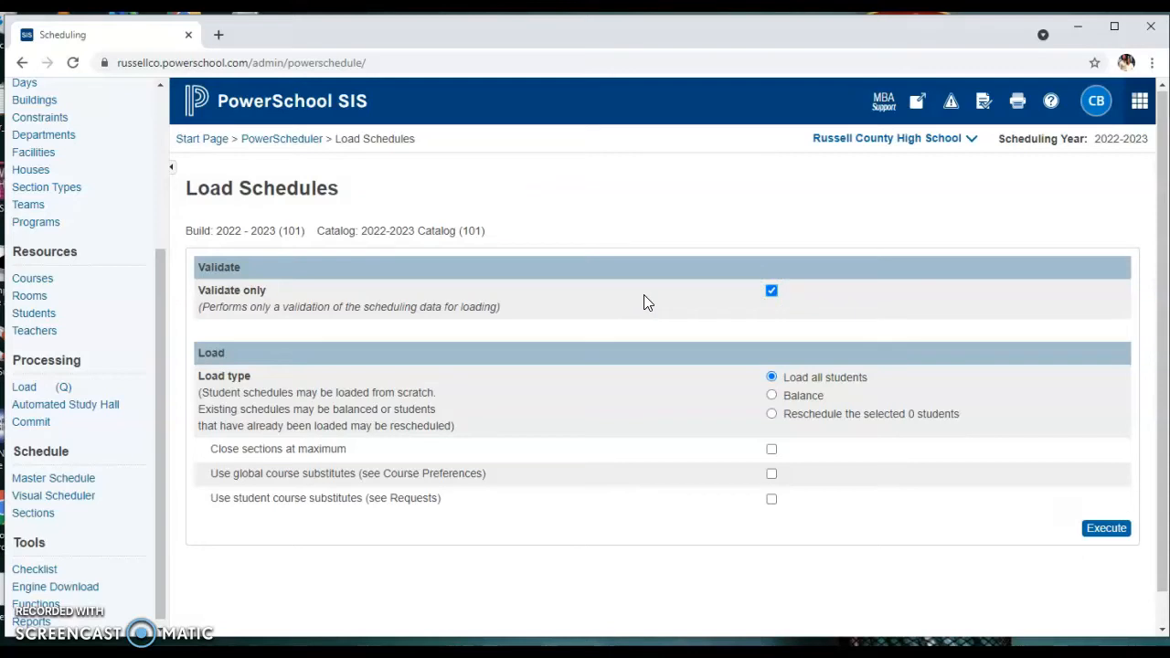
mouse_move(850, 574)
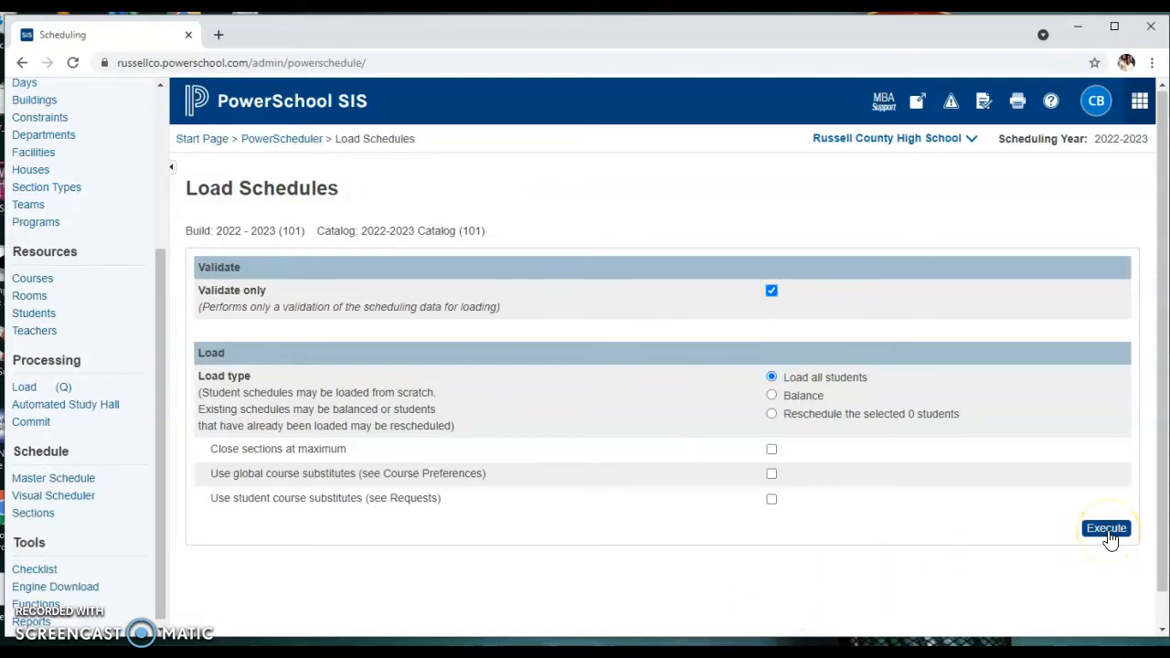
mouse_move(950, 558)
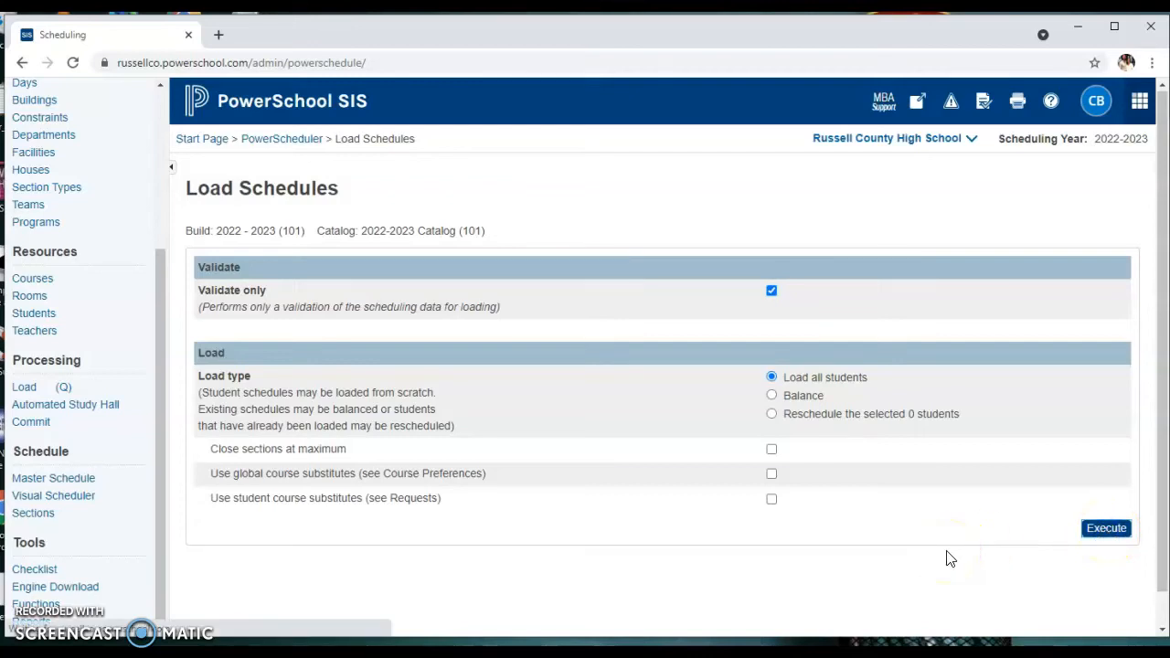
Step: Execute the validation and review the Results Log warnings for students with no or too few requests
click(1106, 528)
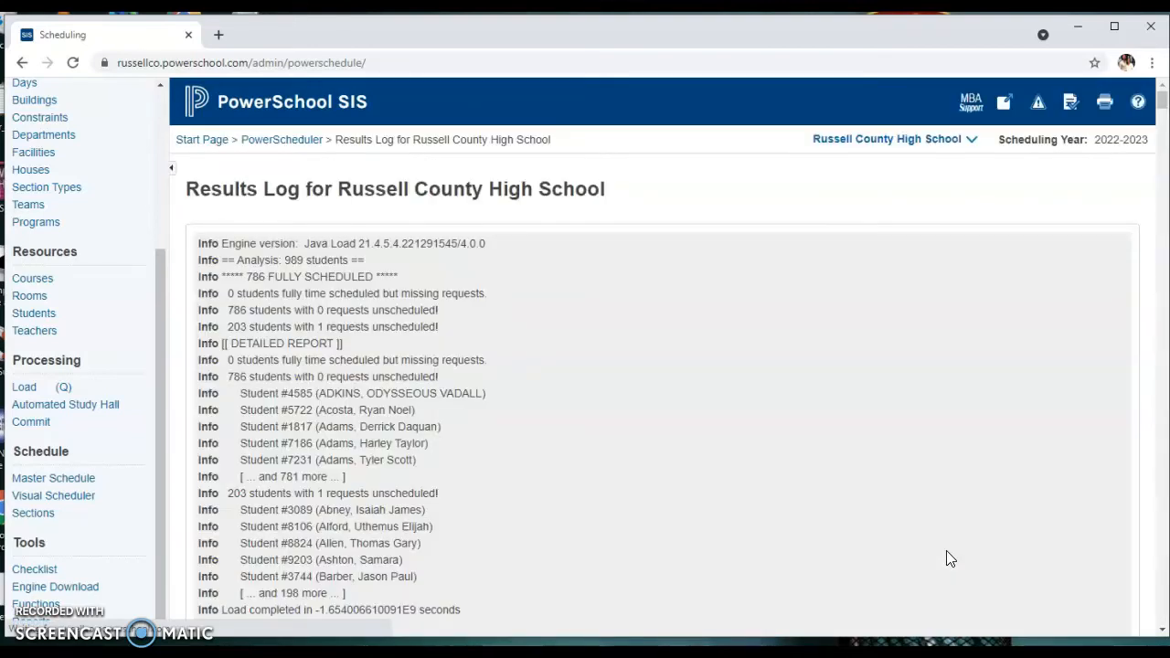
scroll(down, 3)
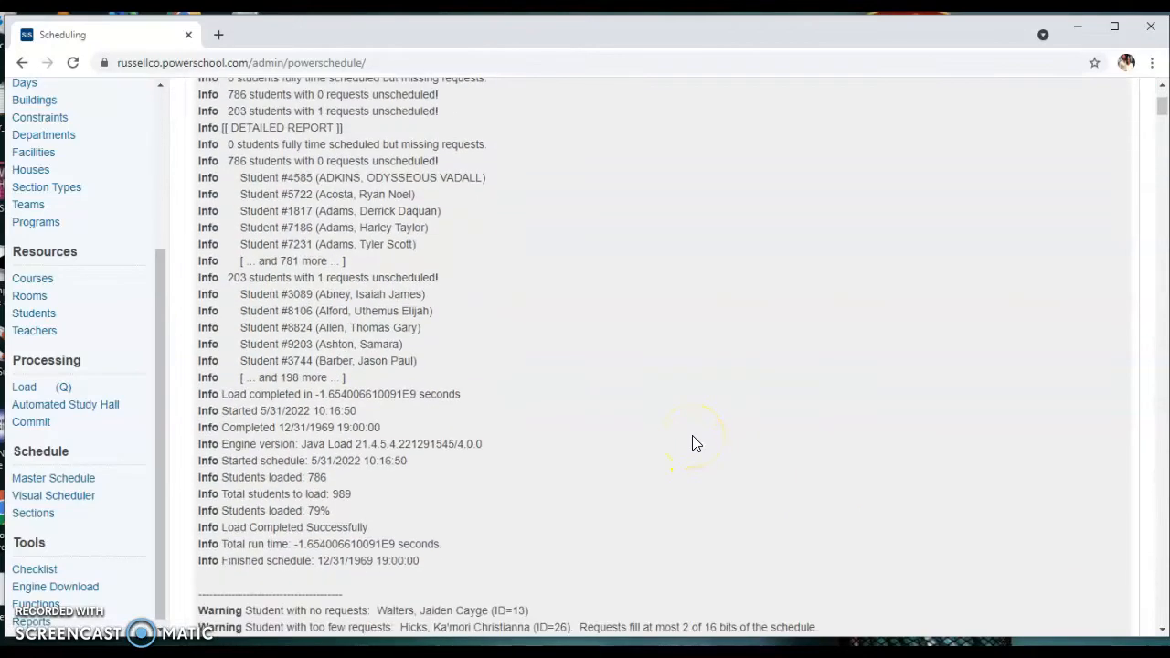
scroll(down, 3)
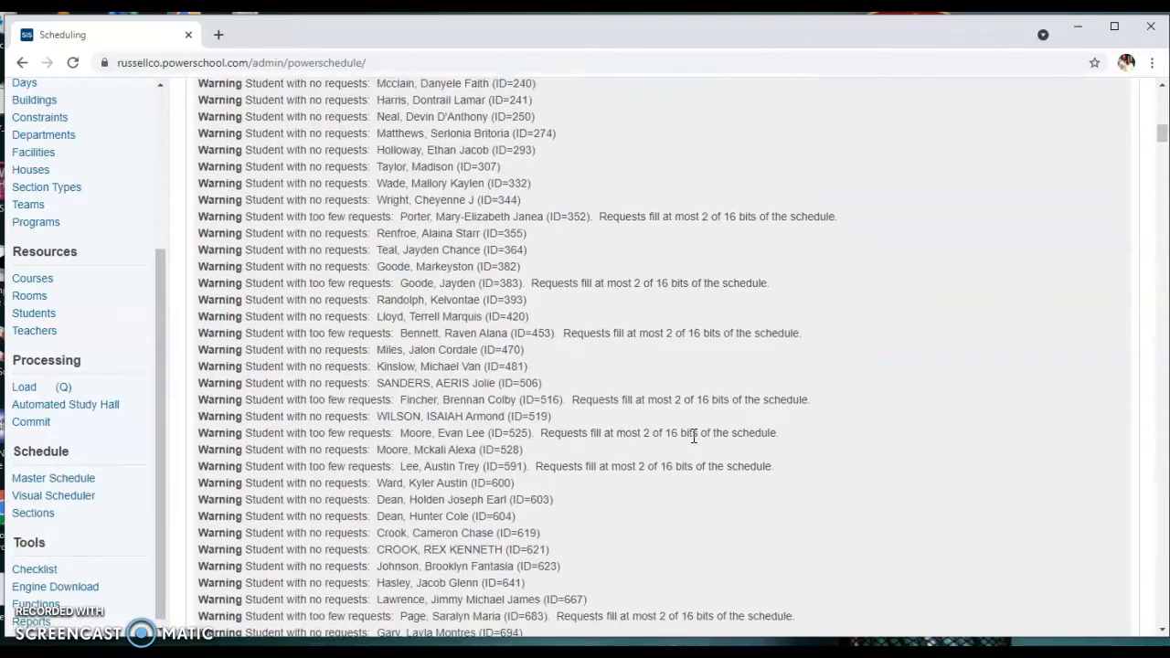
scroll(down, 3)
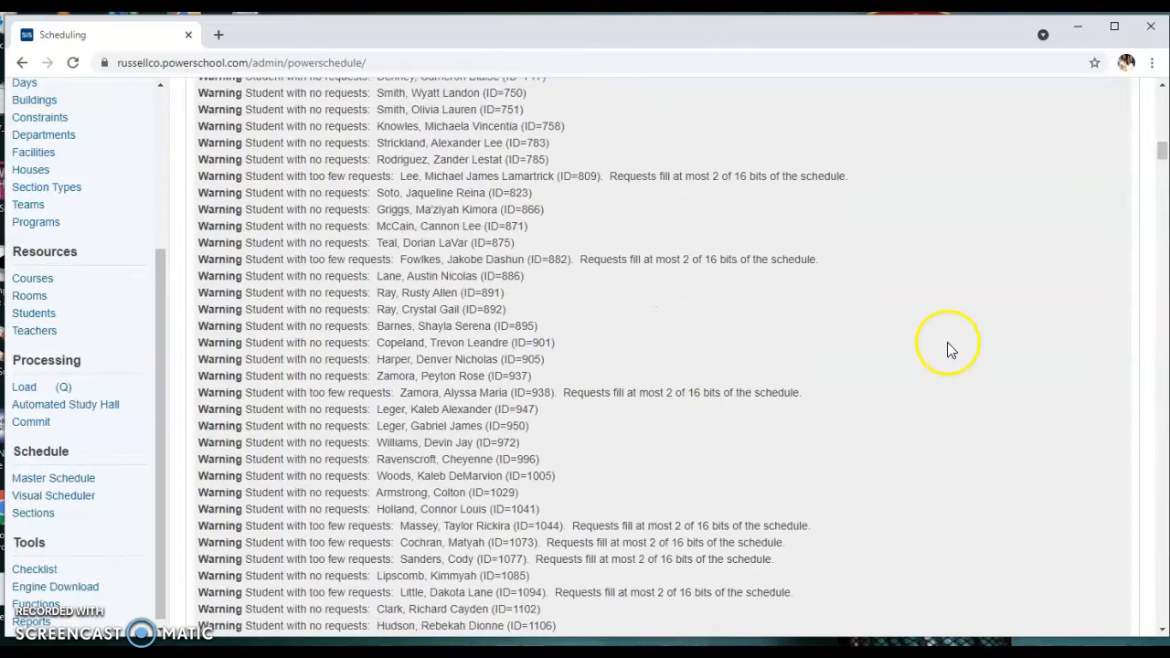
scroll(down, 3)
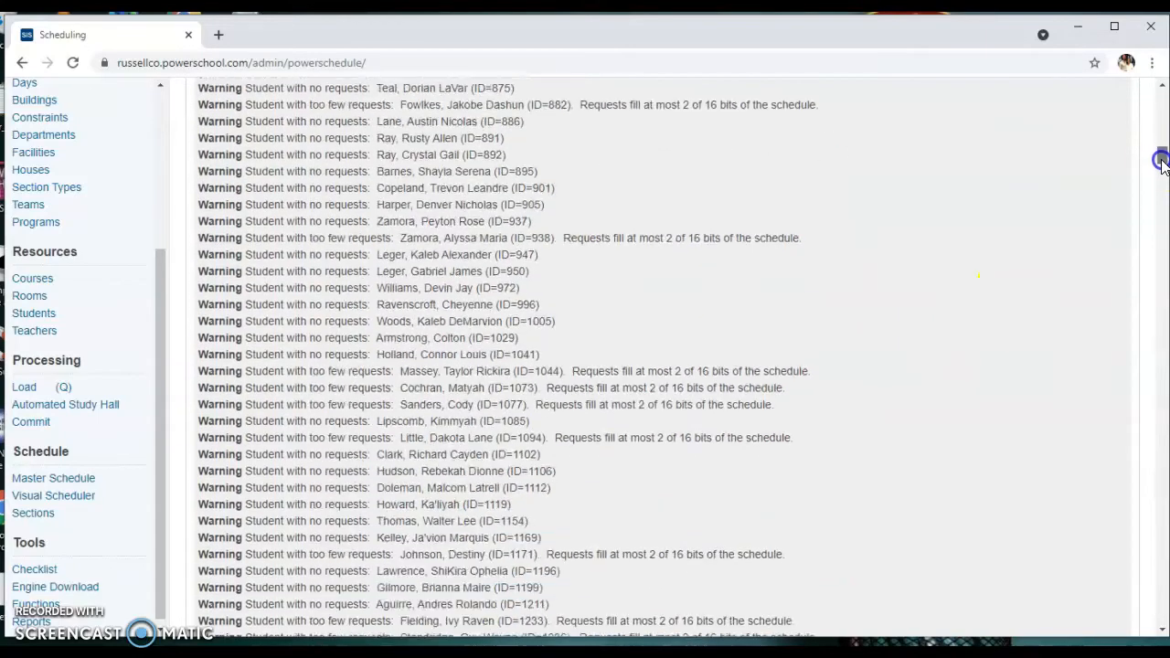
scroll(down, 3)
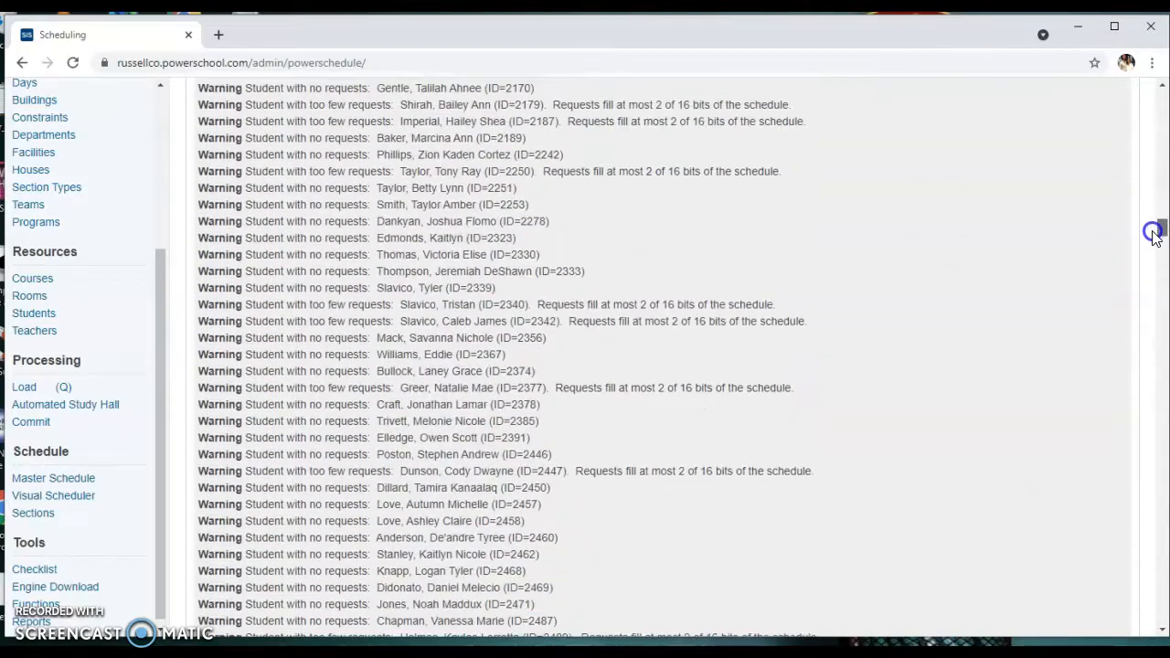
scroll(down, 3)
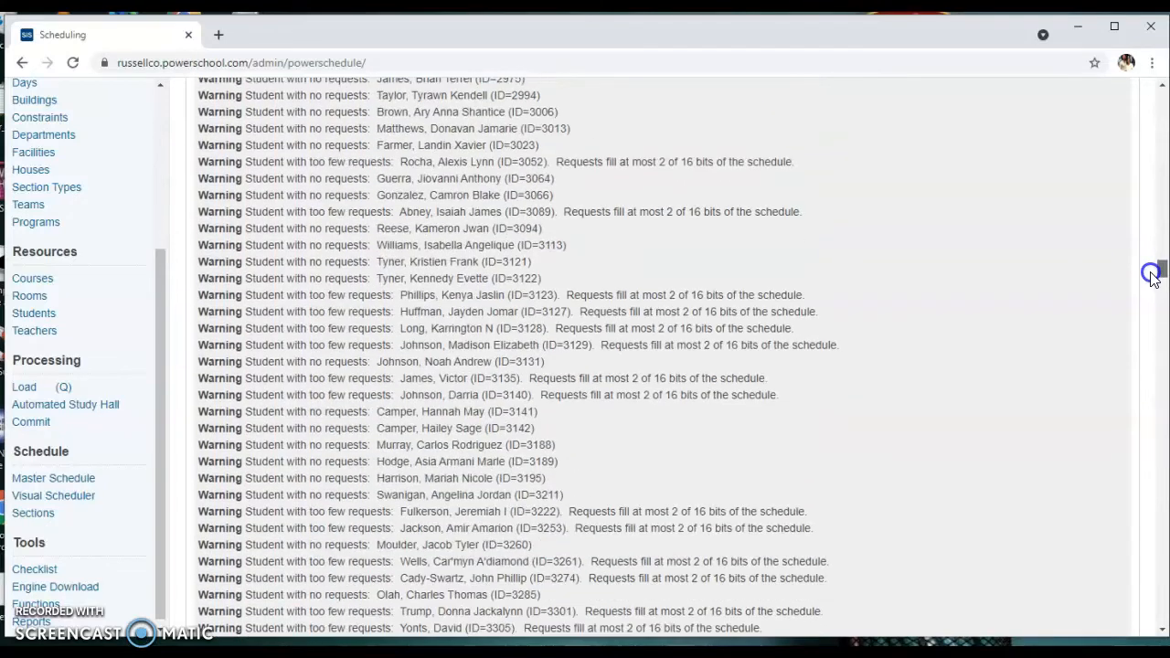
mouse_move(338, 461)
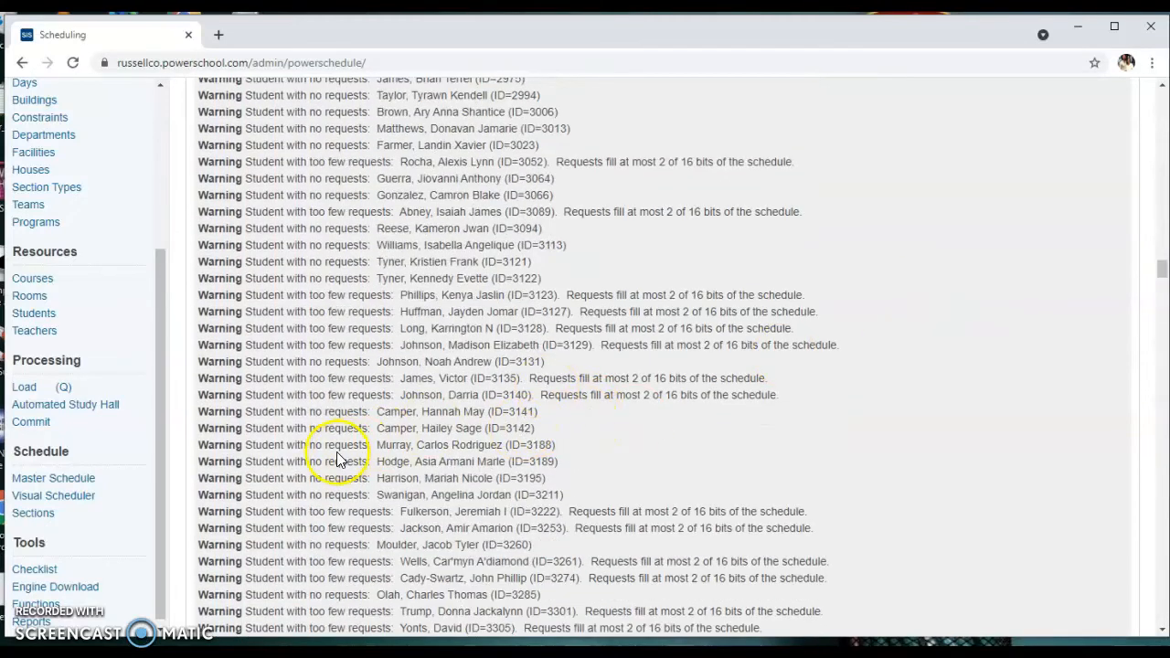
scroll(down, 3)
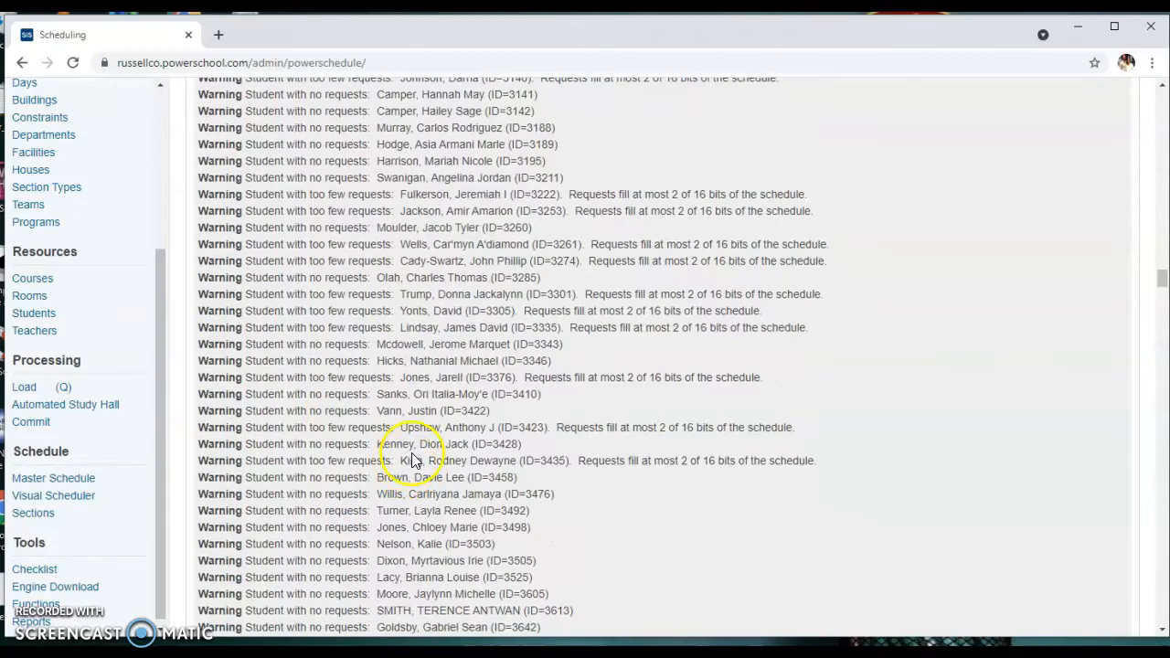
scroll(down, 3)
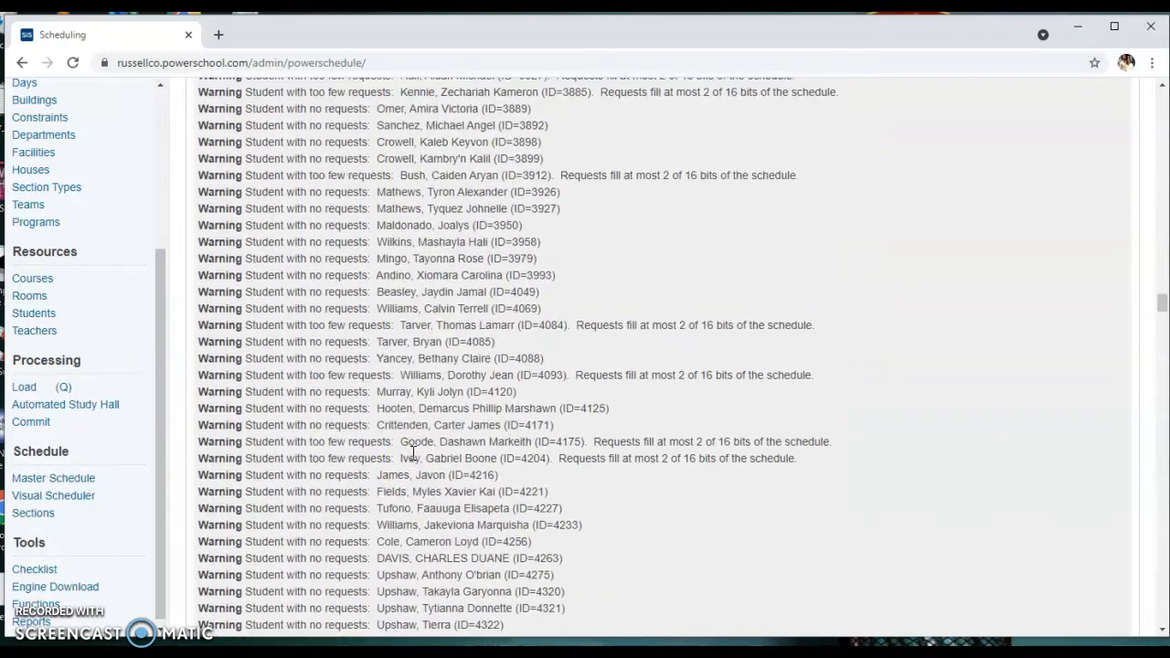
scroll(down, 3)
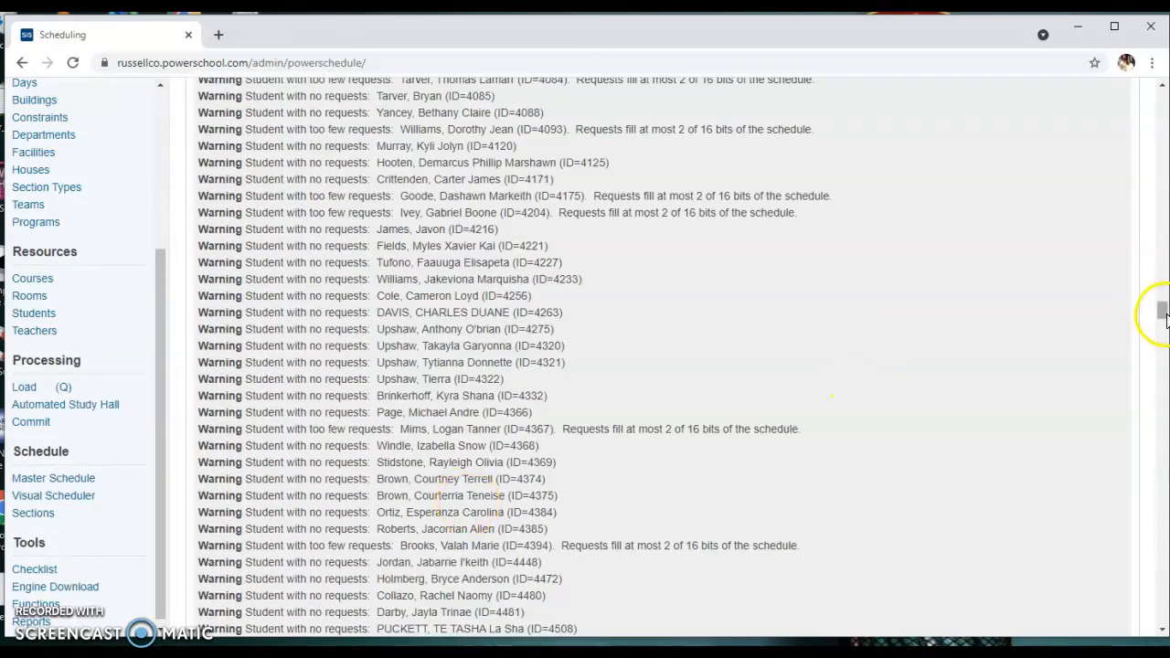
scroll(down, 3)
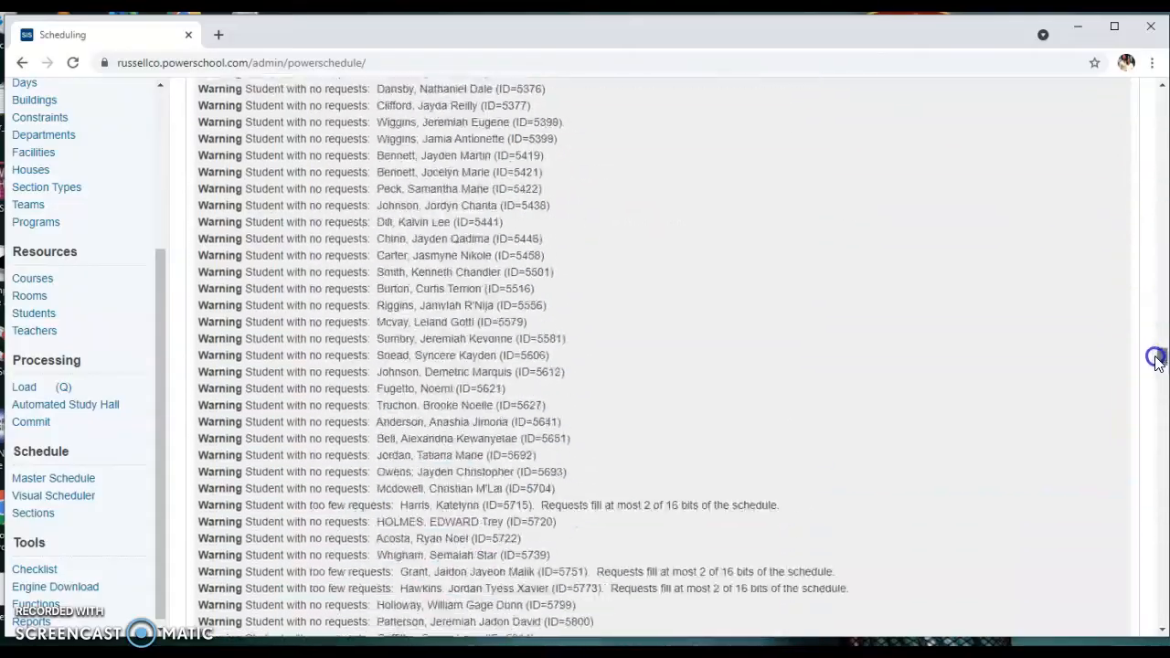
scroll(down, 3)
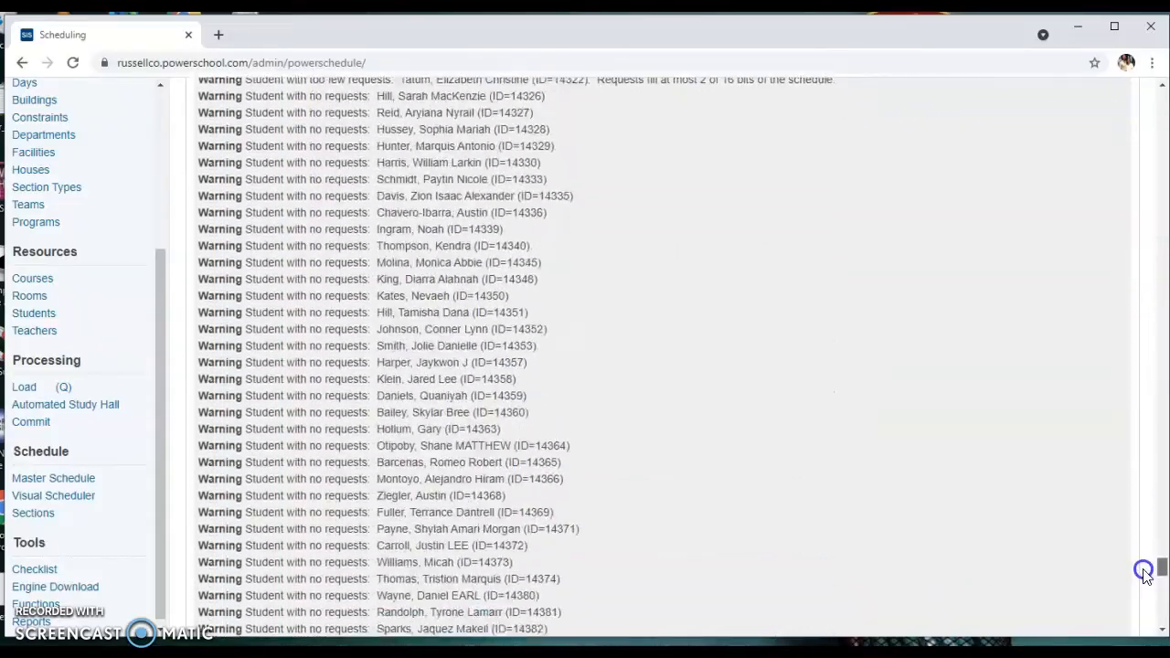